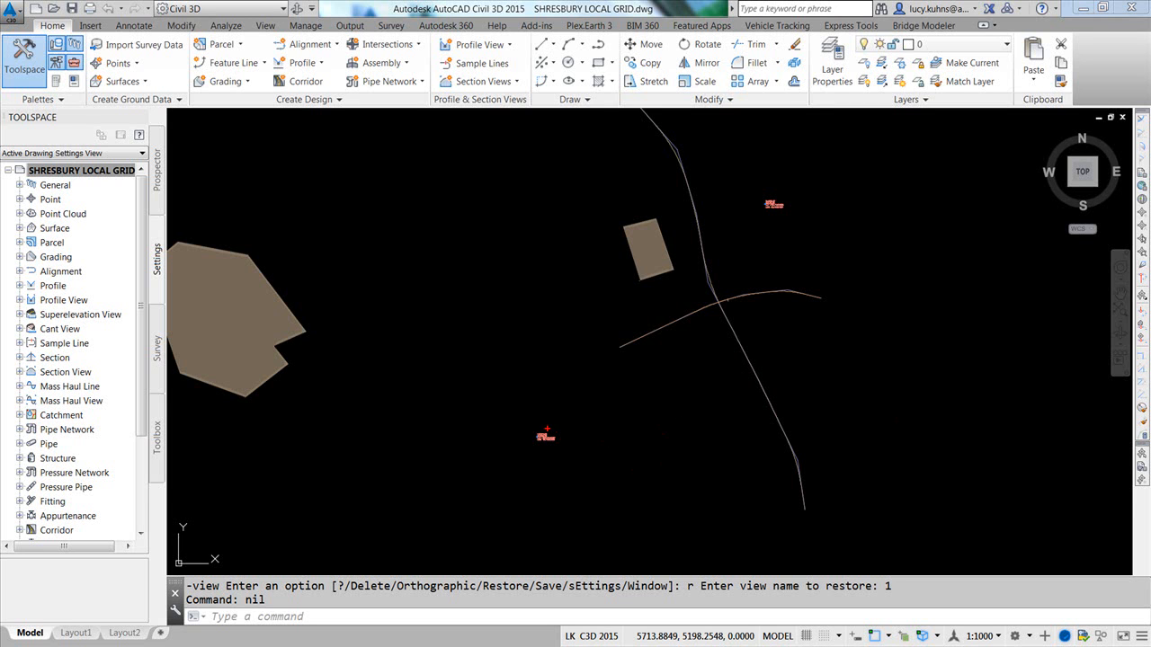
Step: Pan the drawing so the origin point labelled N 5000.00, E 5000.00 is in view
drag(536, 428, 561, 450)
text(MAP)
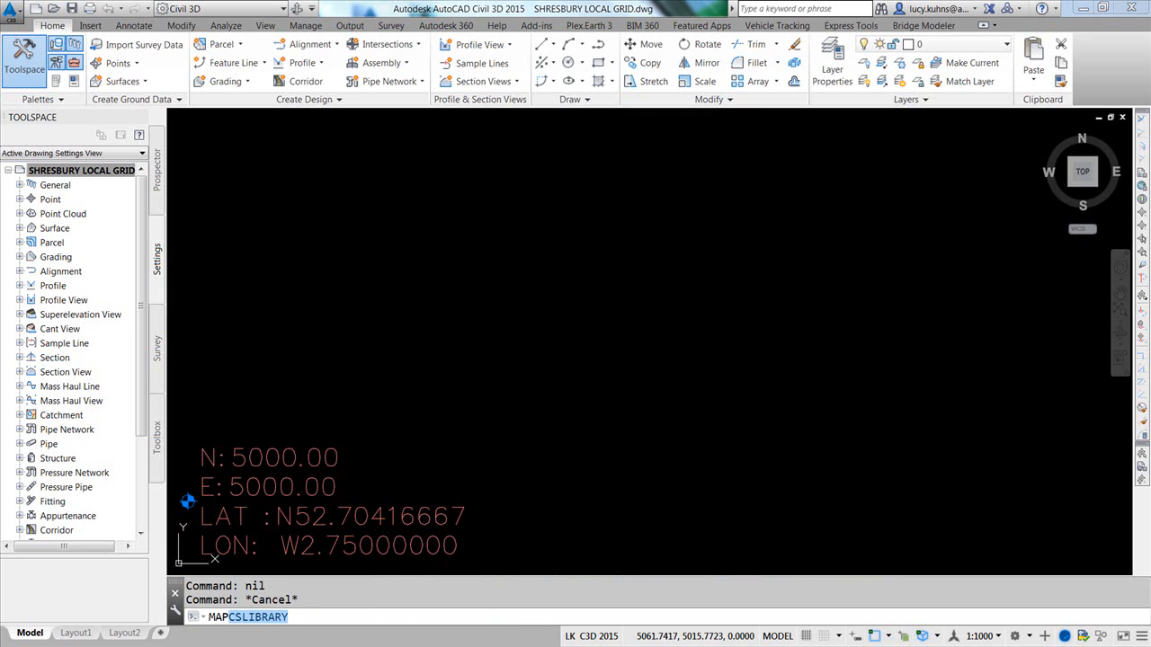
Step: In the MAPCSLIBRARY, search BRITISHNATGRID, duplicate British National Grid and select the BritishNatGrid_1 copy
key(enter)
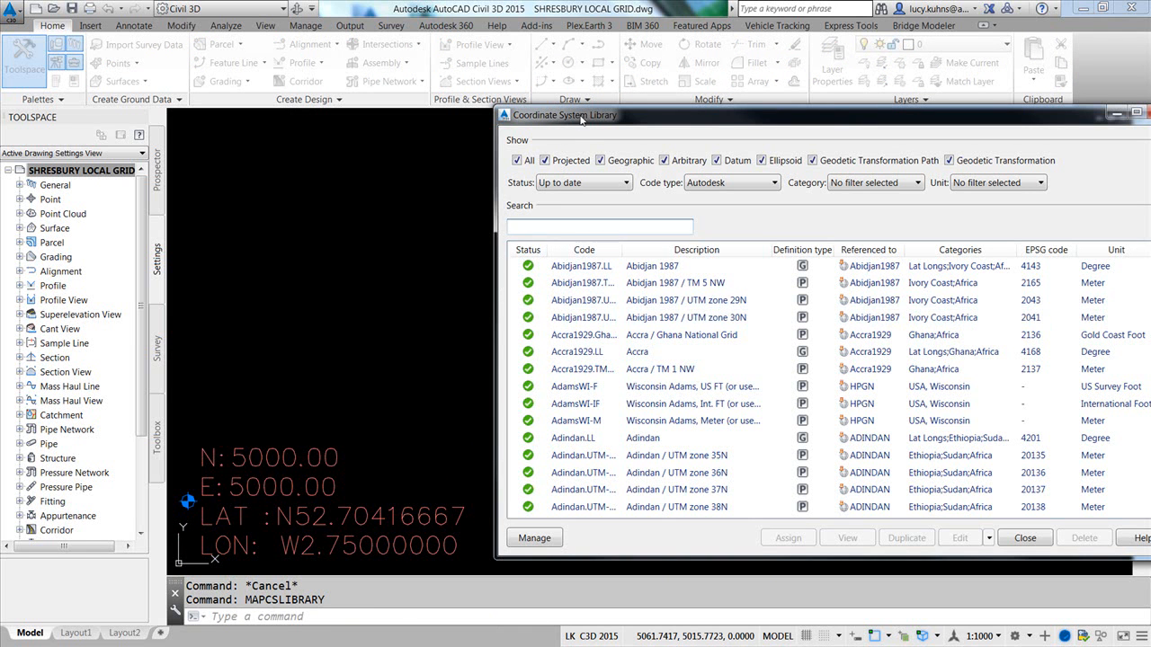
text(BRIS)
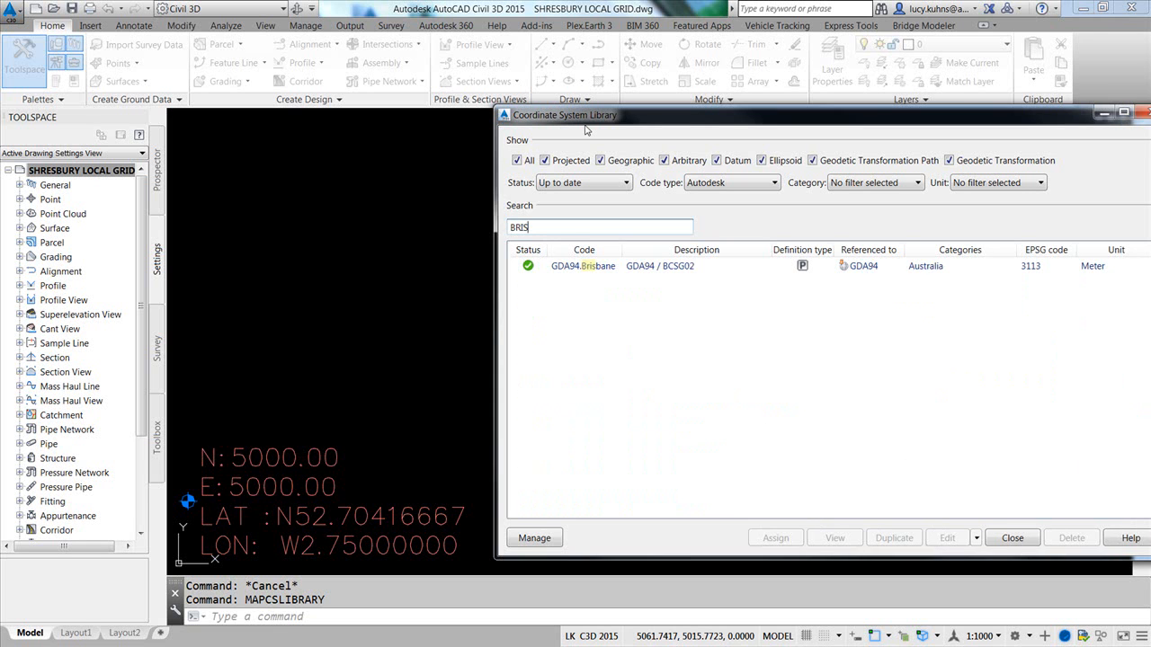
text(BRITISHNATGRID)
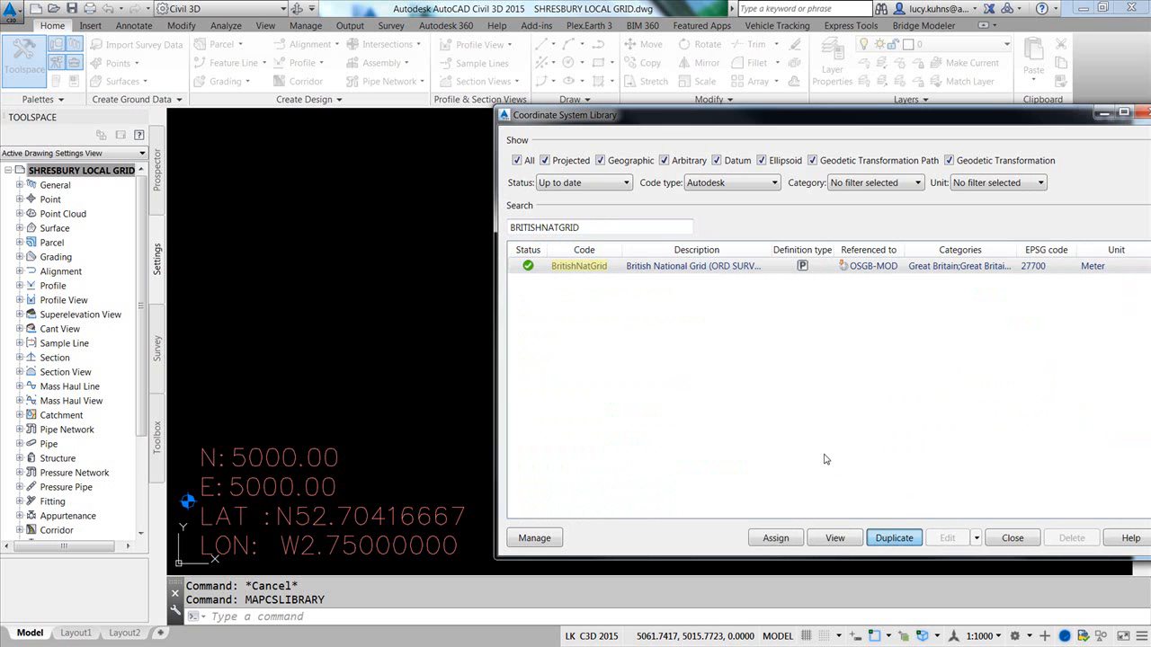
click(894, 538)
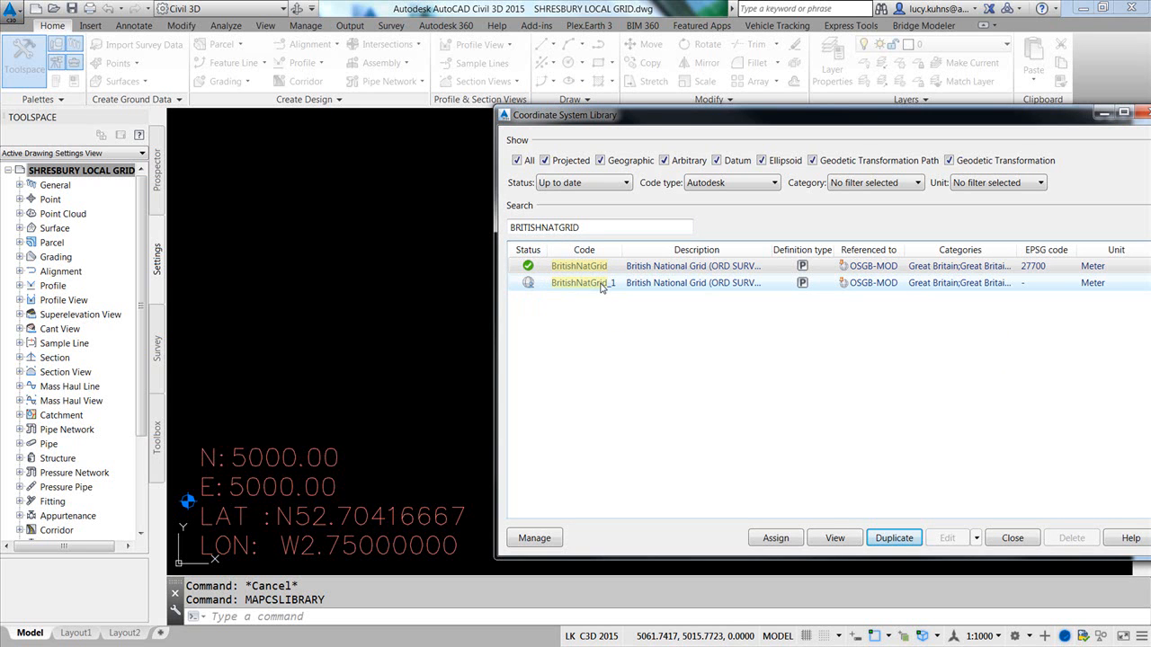
click(583, 283)
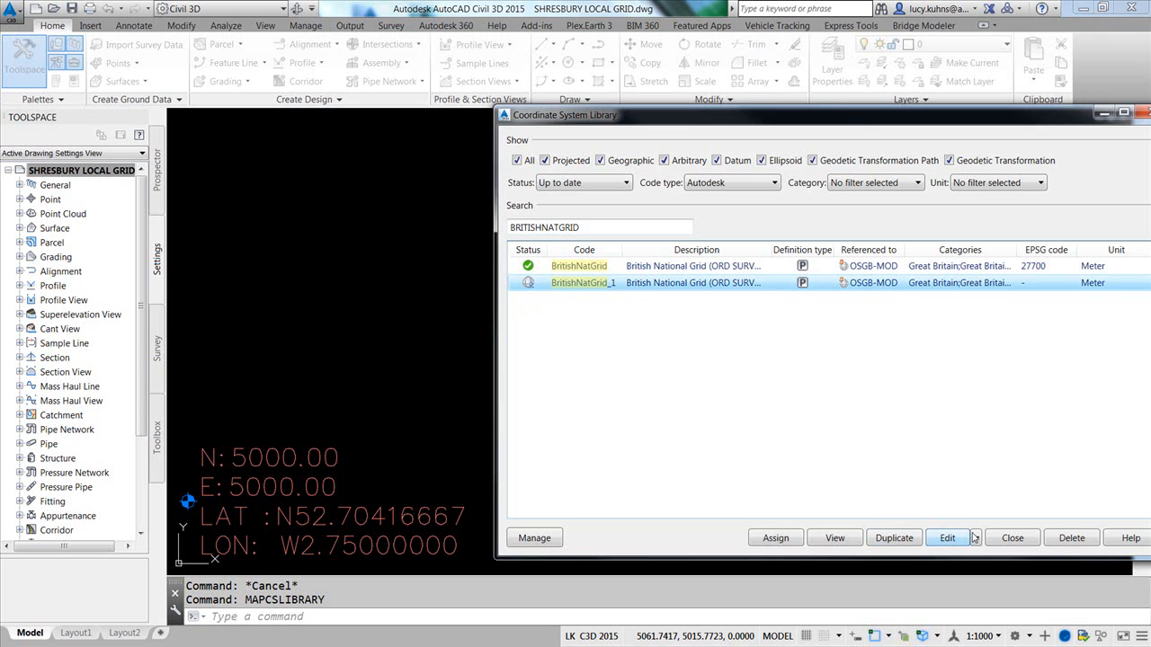
Step: Edit BritishNatGrid_1, giving it code LOCAL-SHREWS-01 and description ACME SURVEYING PROJECT 001
click(974, 538)
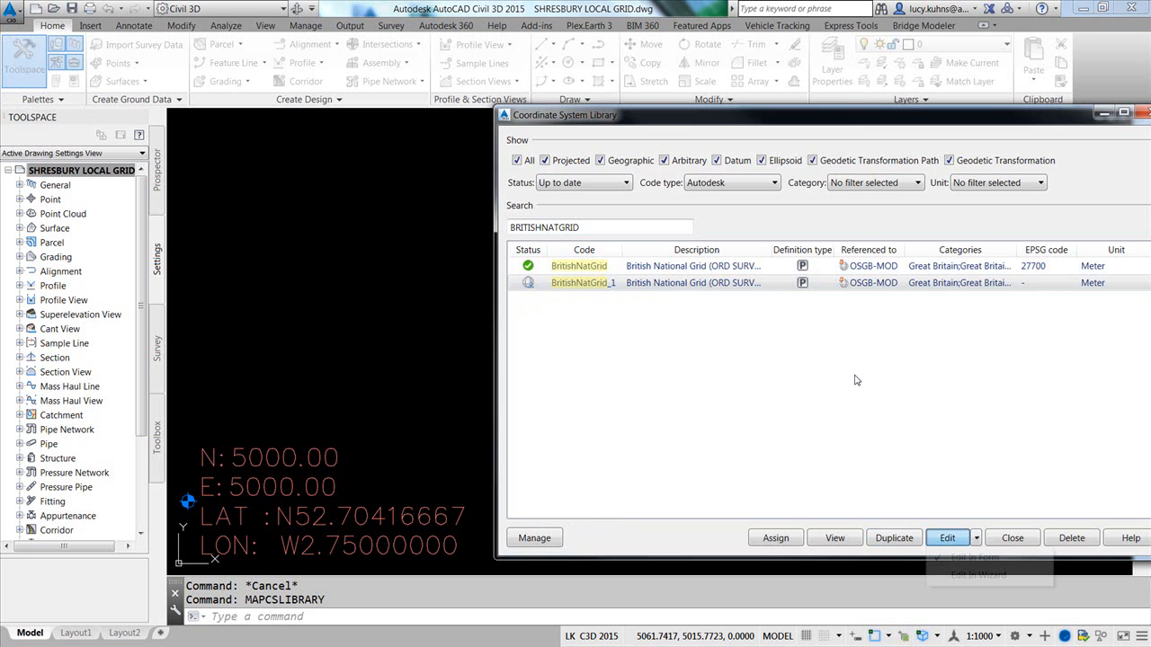
click(946, 538)
text(L)
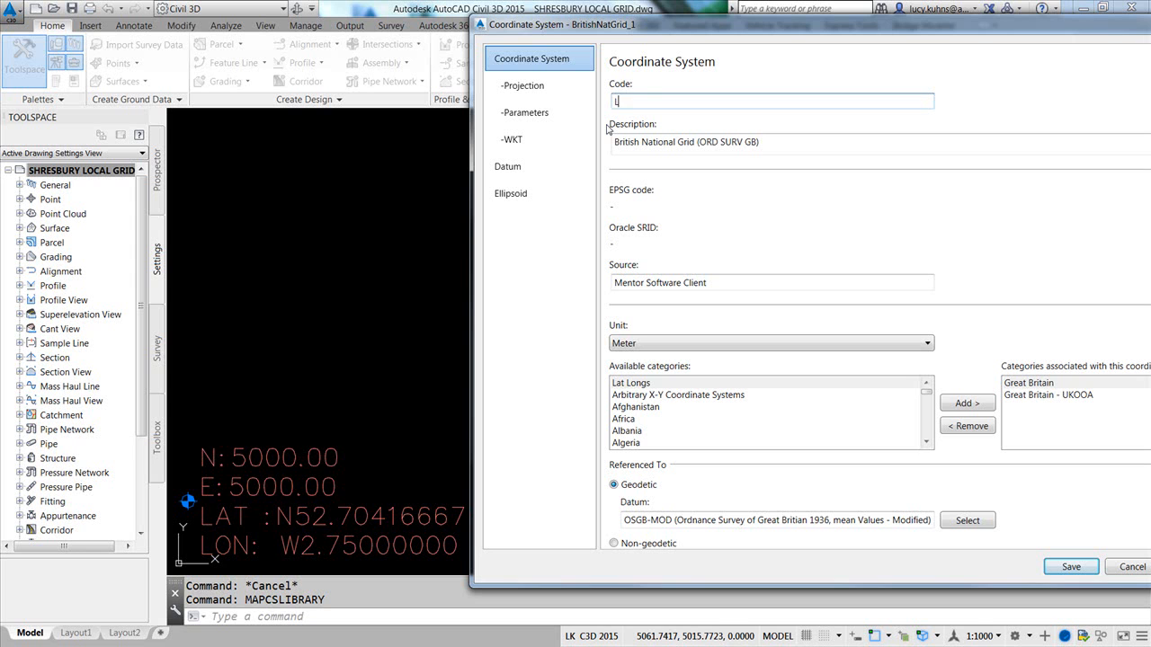
text(OCAL-SHREWS-01)
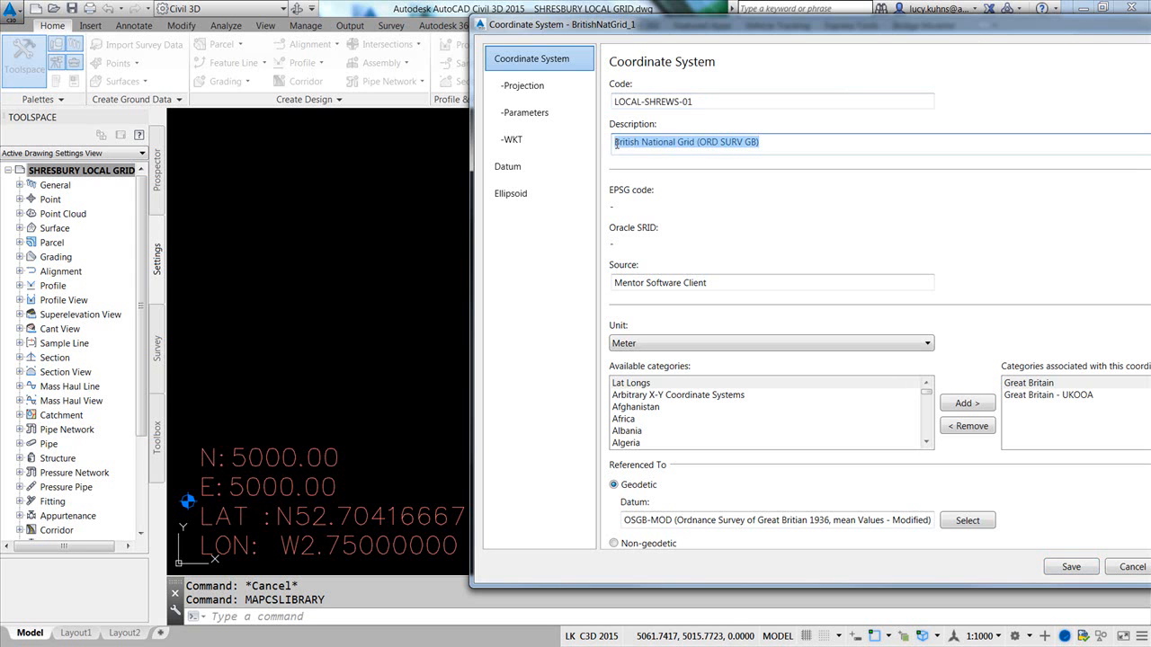
text(ACME SURVEYING PROJECT 001)
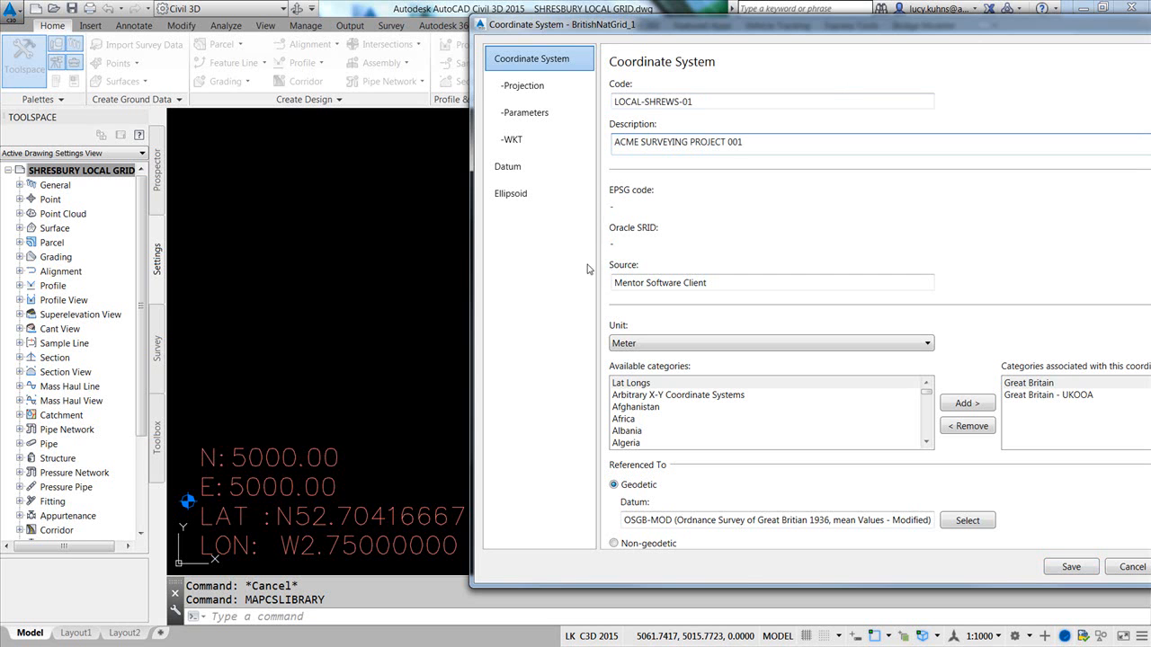
click(737, 142)
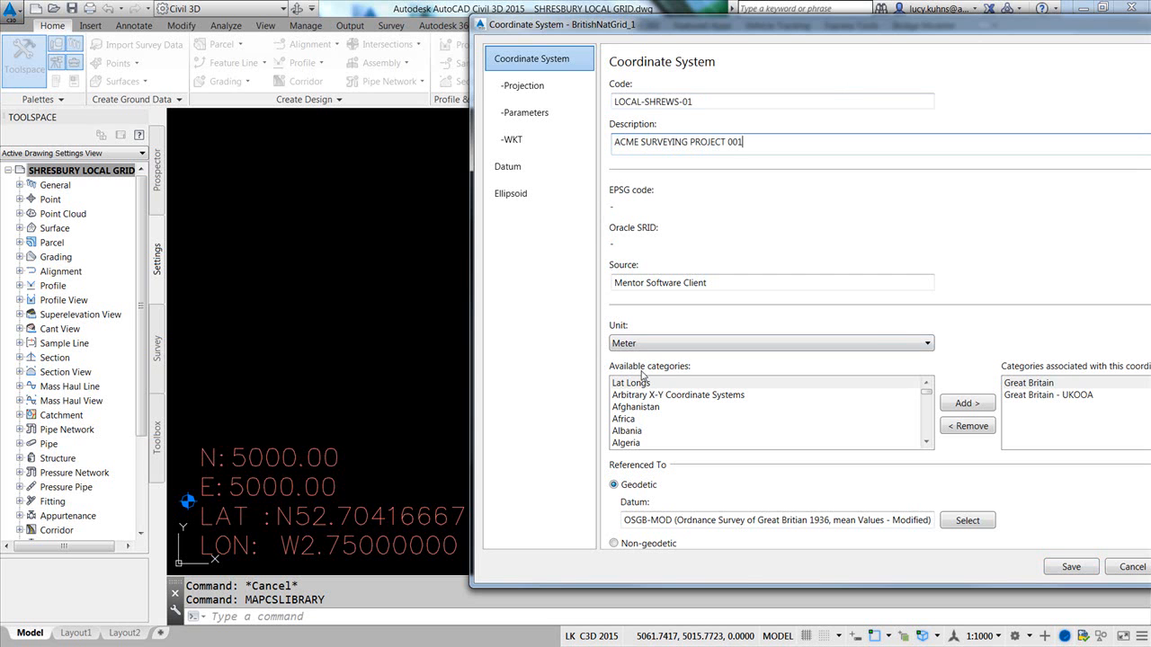
mouse_move(680, 370)
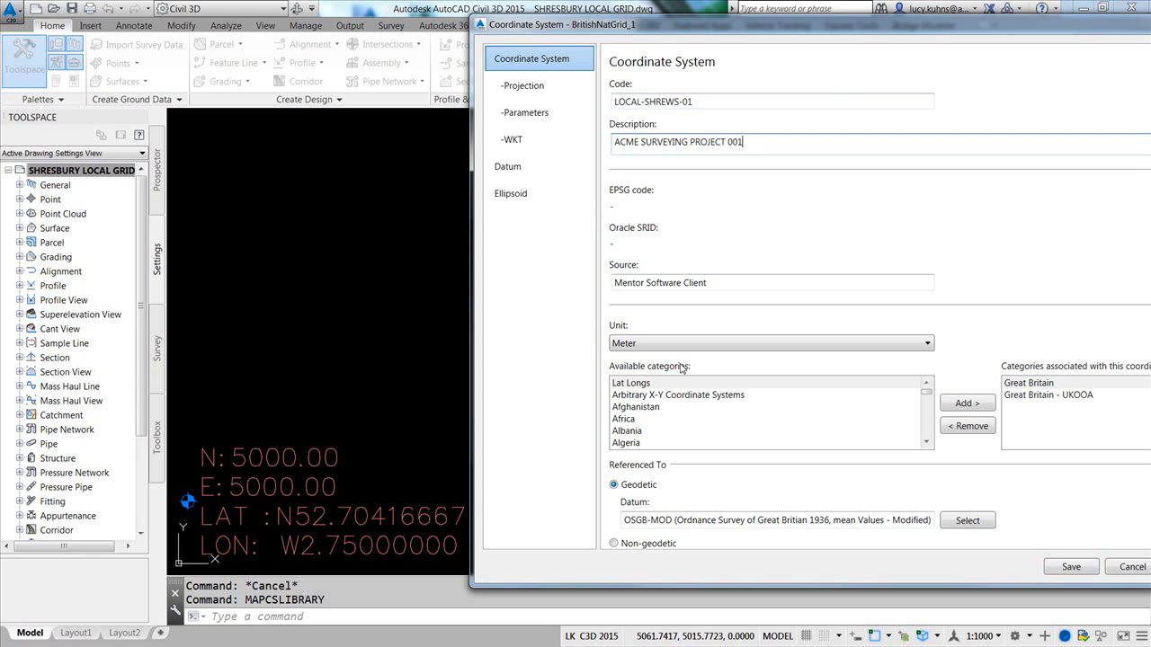
mouse_move(998, 360)
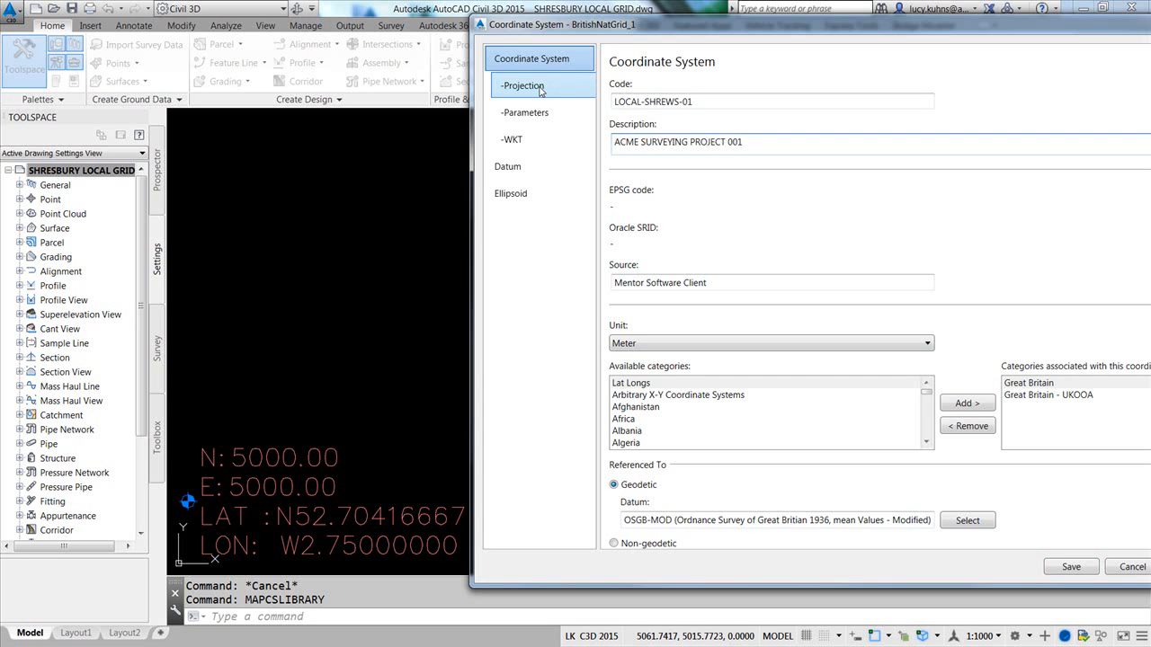
mouse_move(533, 93)
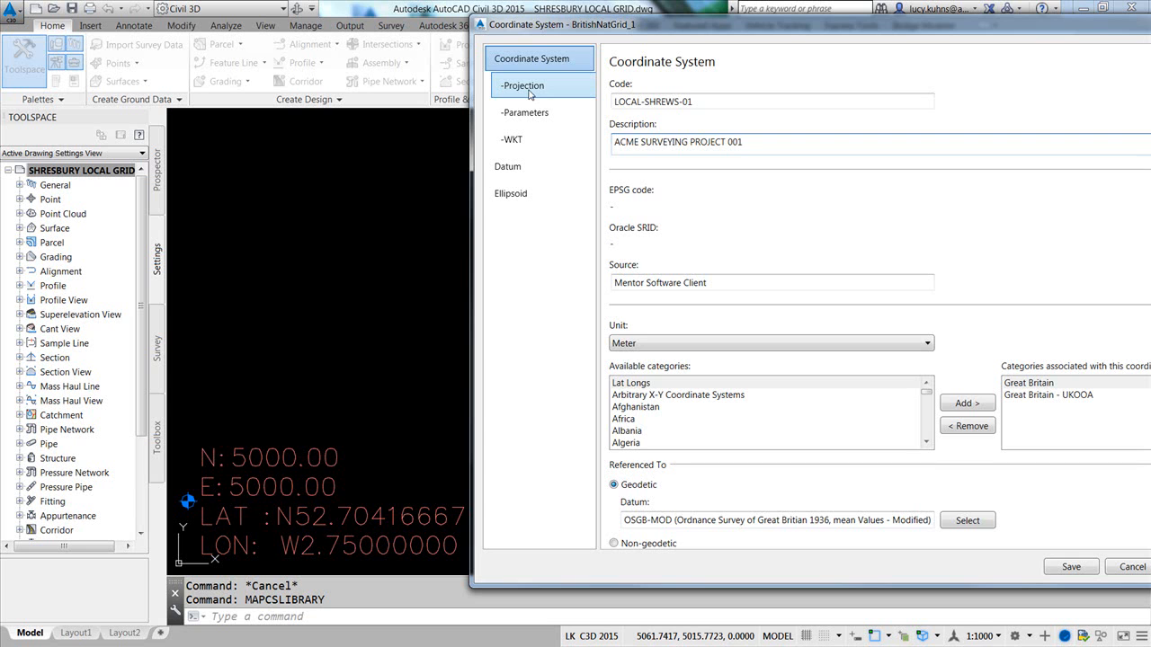
Step: On the Projection page, set the origin latitude to 52.70416666
click(522, 87)
text(-2.75)
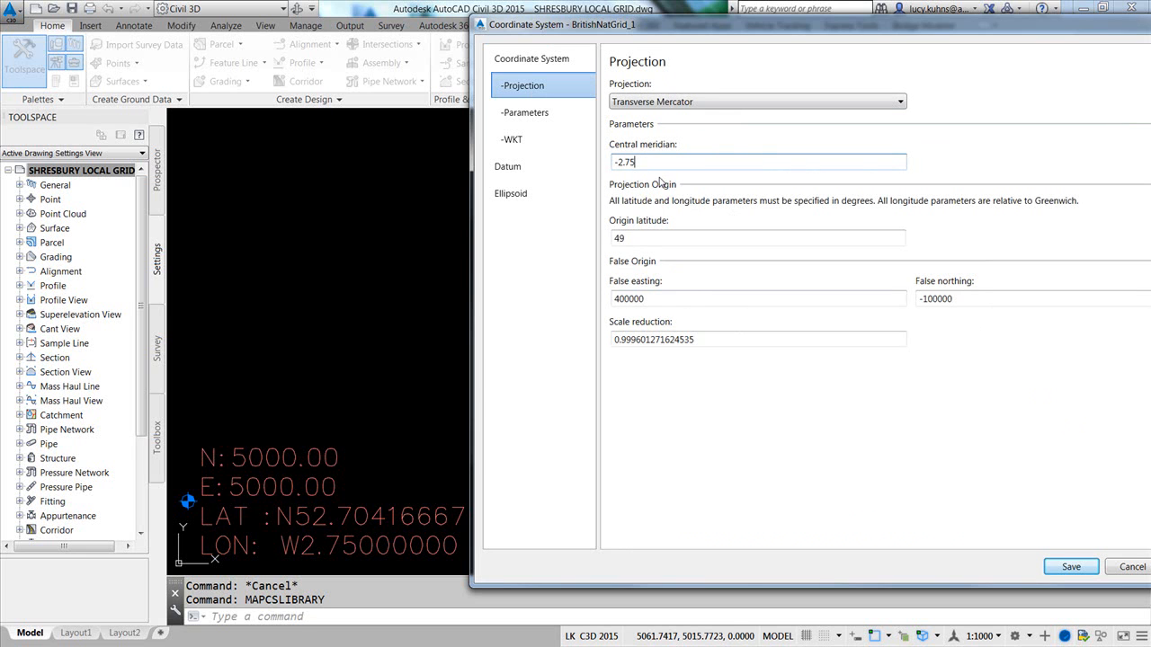
click(759, 237)
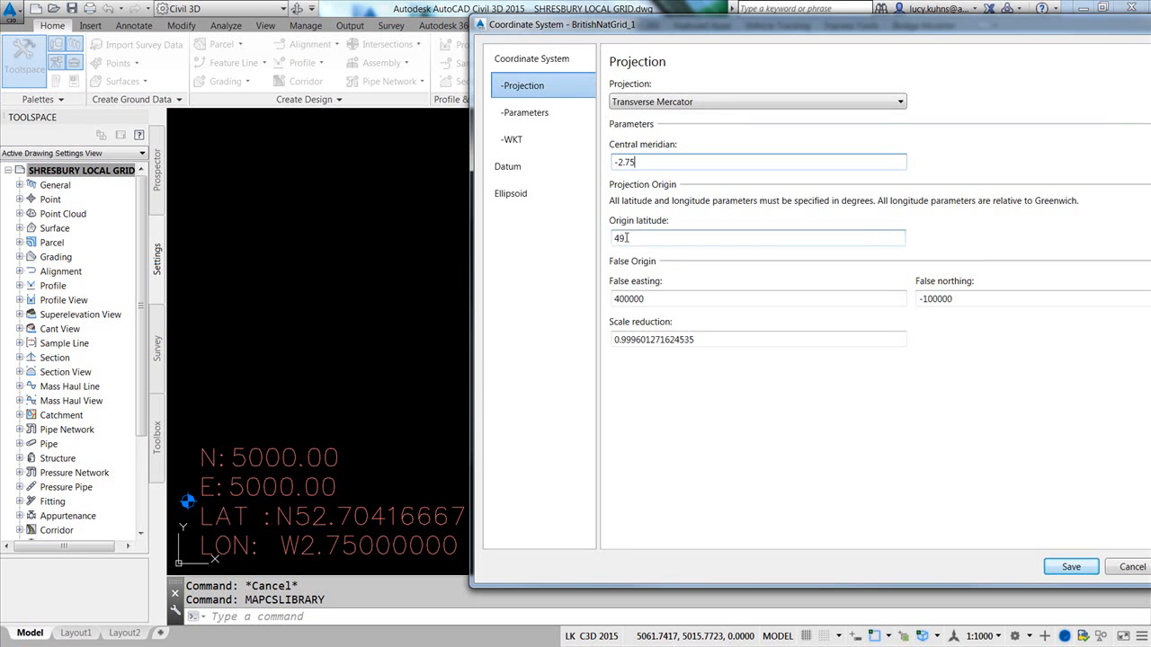
click(759, 237)
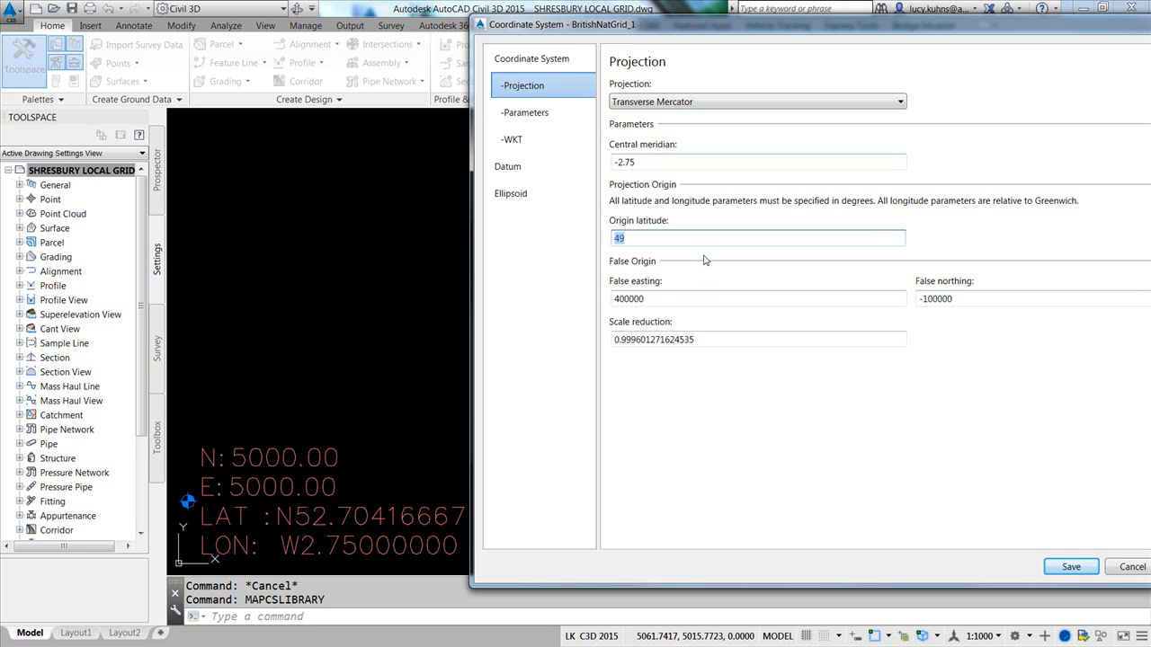
text(5)
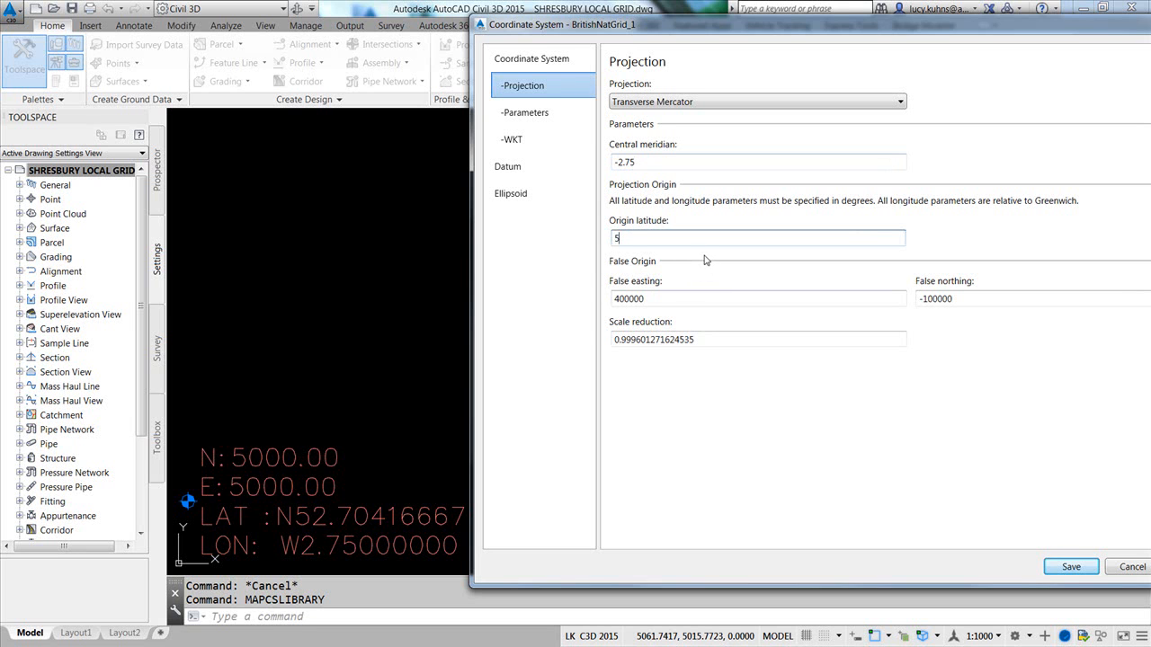
text(2.70416666666)
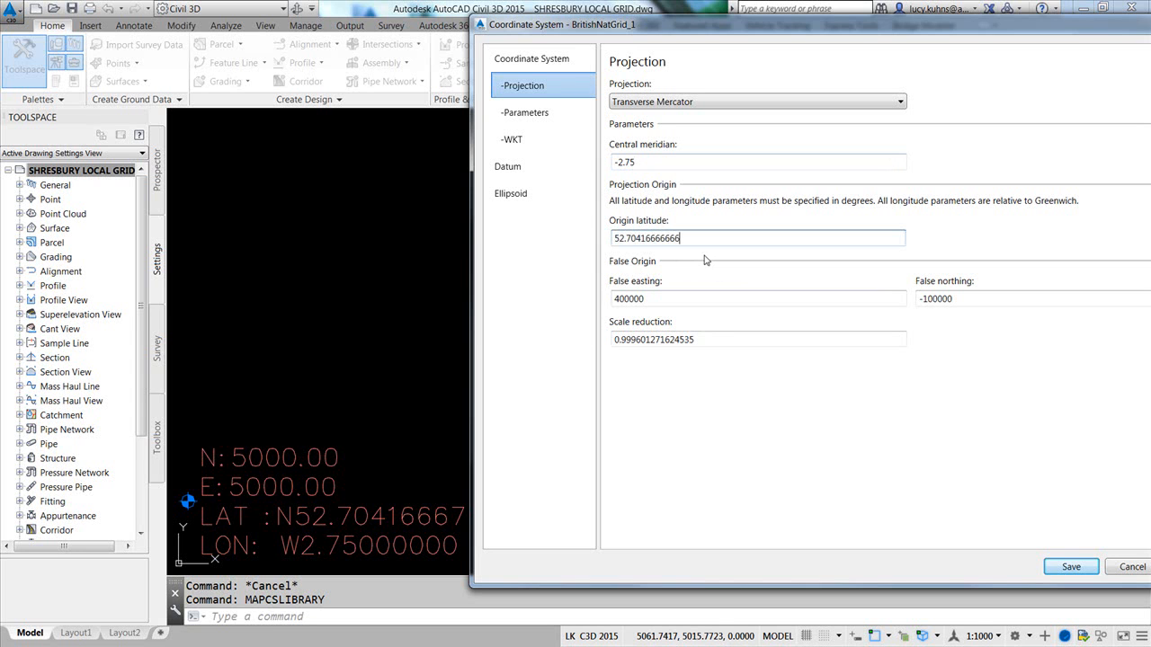
Step: Set false easting 5000 and false northing 5000
click(758, 298)
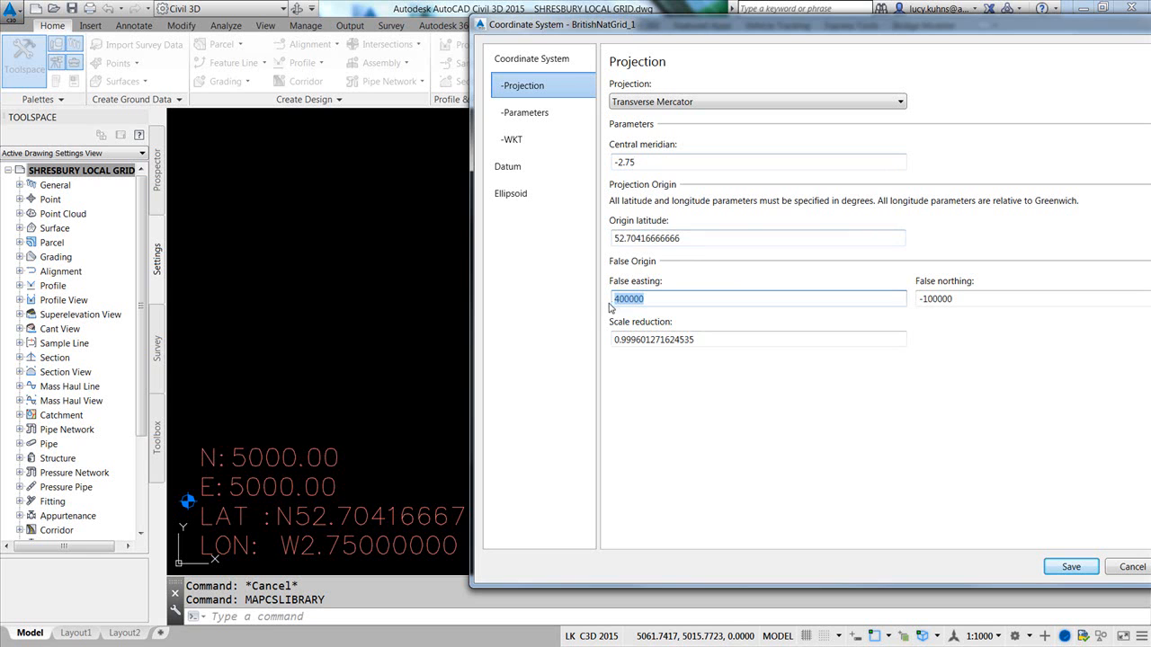
text(5000)
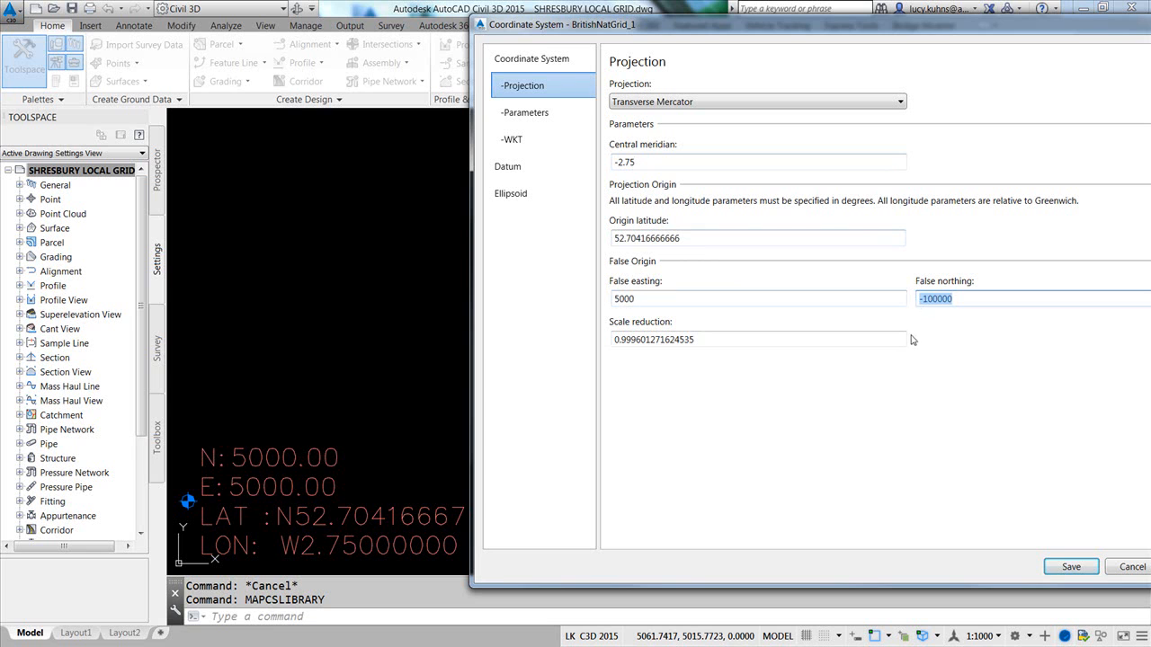
text(5000)
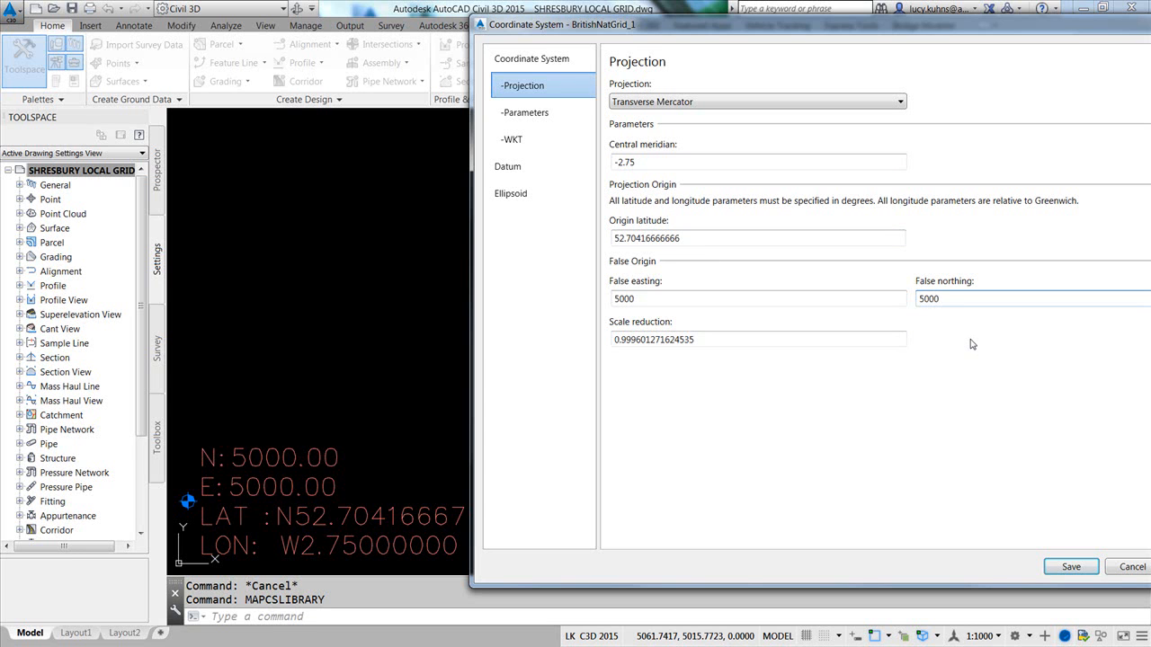
mouse_move(651, 362)
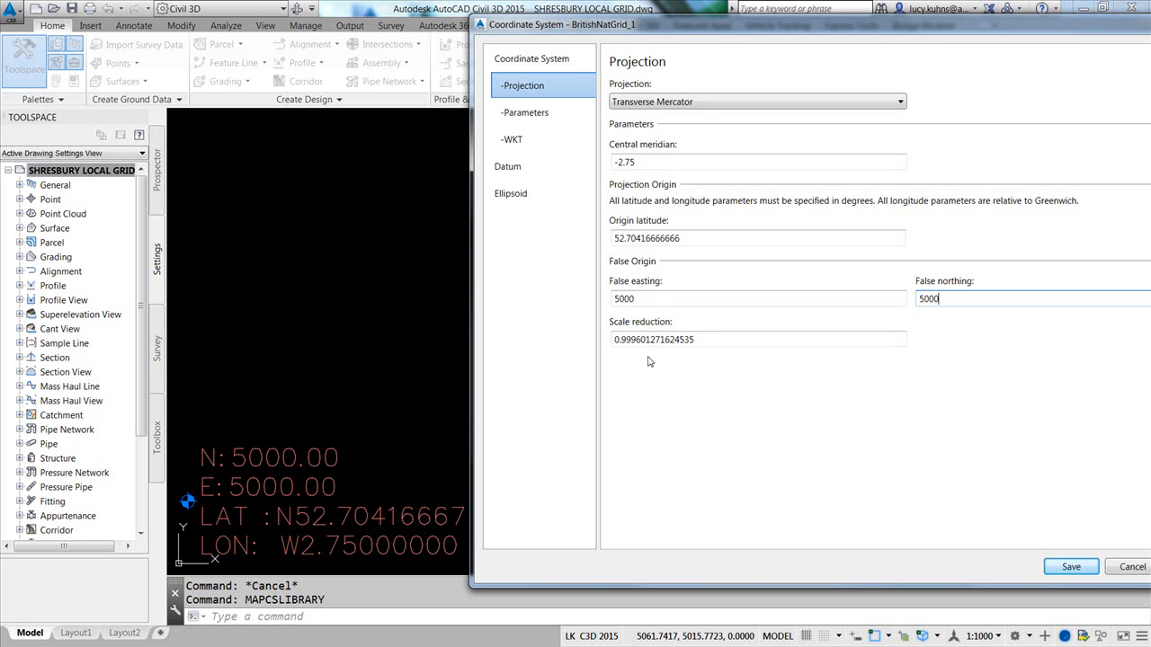
mouse_move(978, 525)
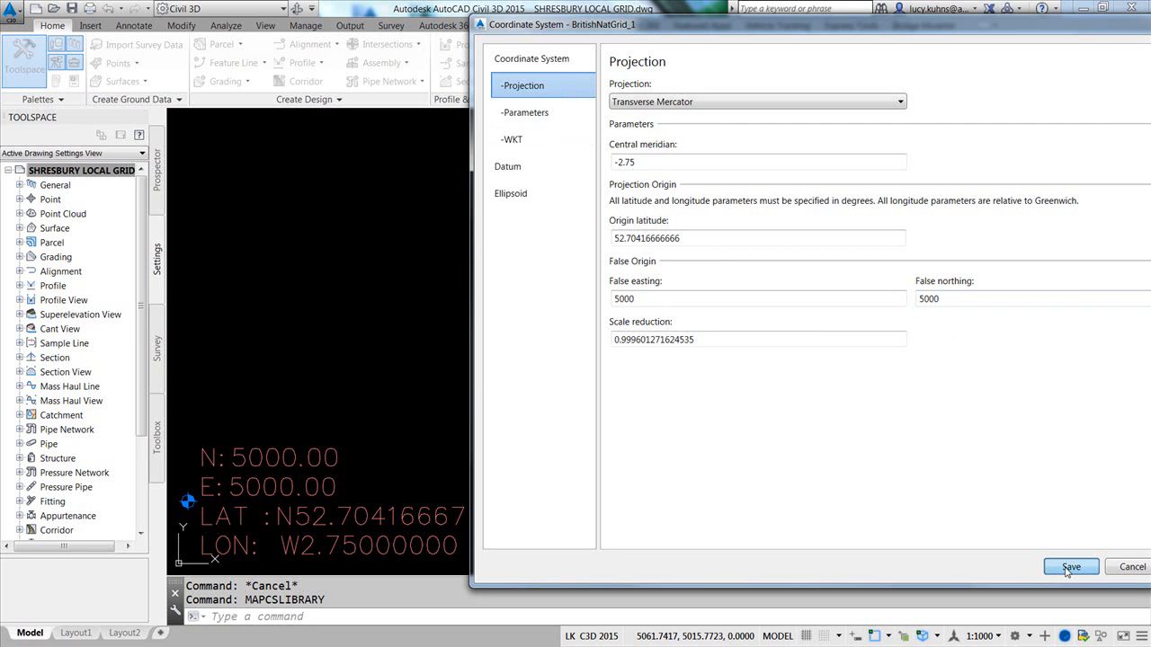
Step: Save the LOCAL-SHREWS-01 system and confirm it by searching the library for LOCAL
click(1070, 566)
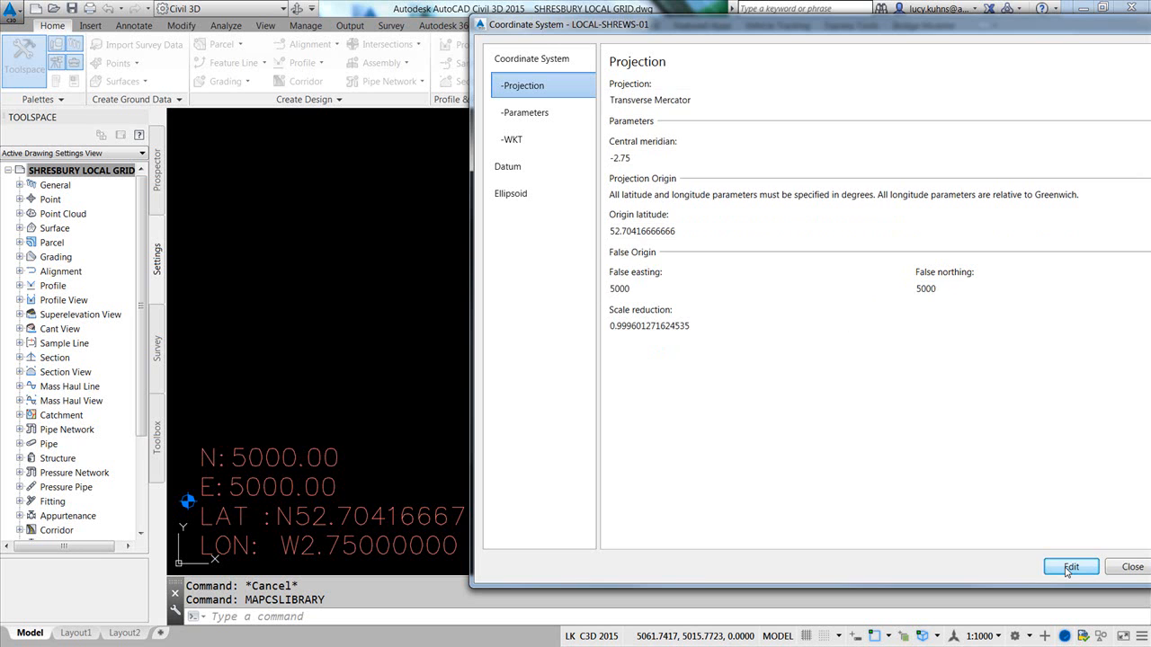
mouse_move(1050, 535)
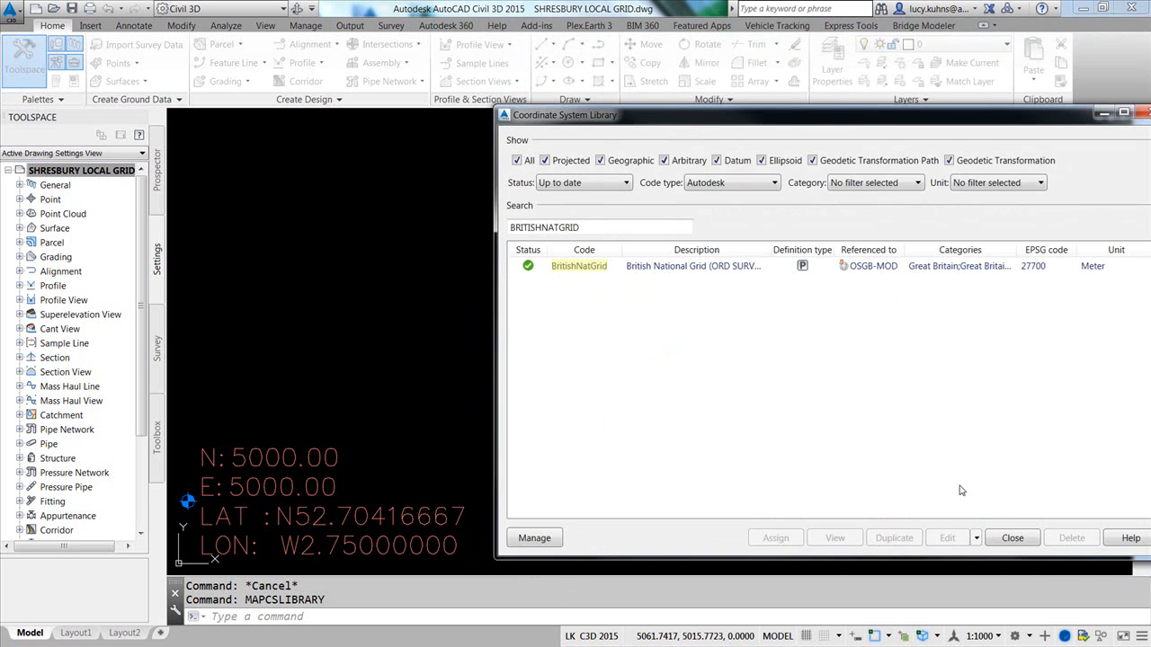
click(601, 227)
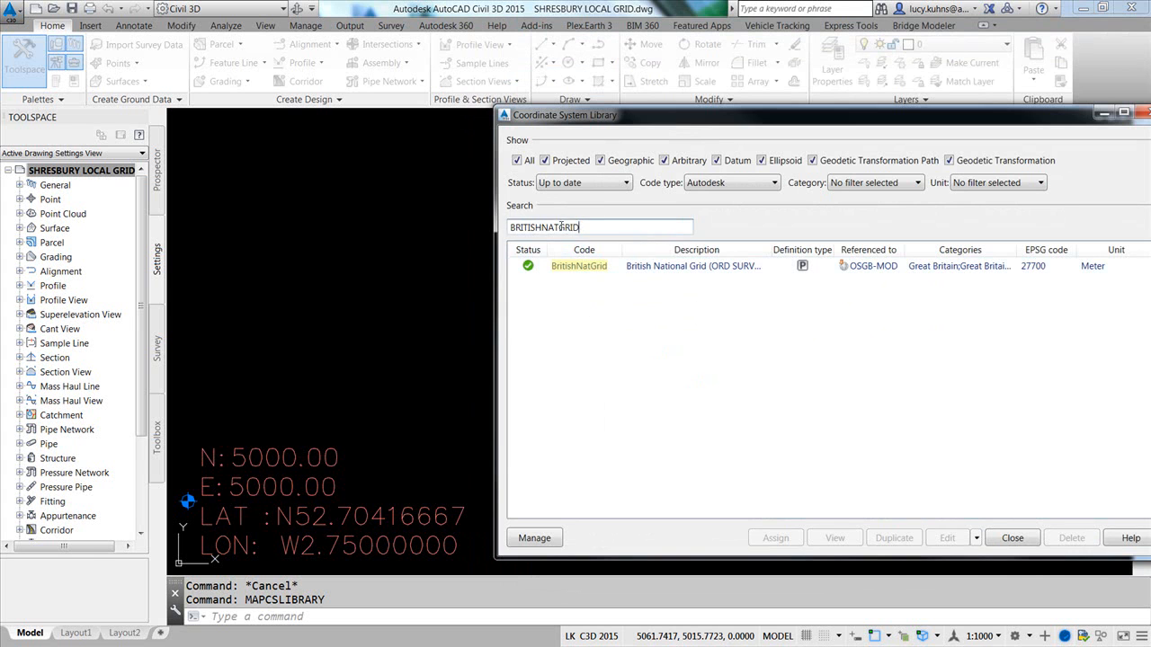
text(LOCAL)
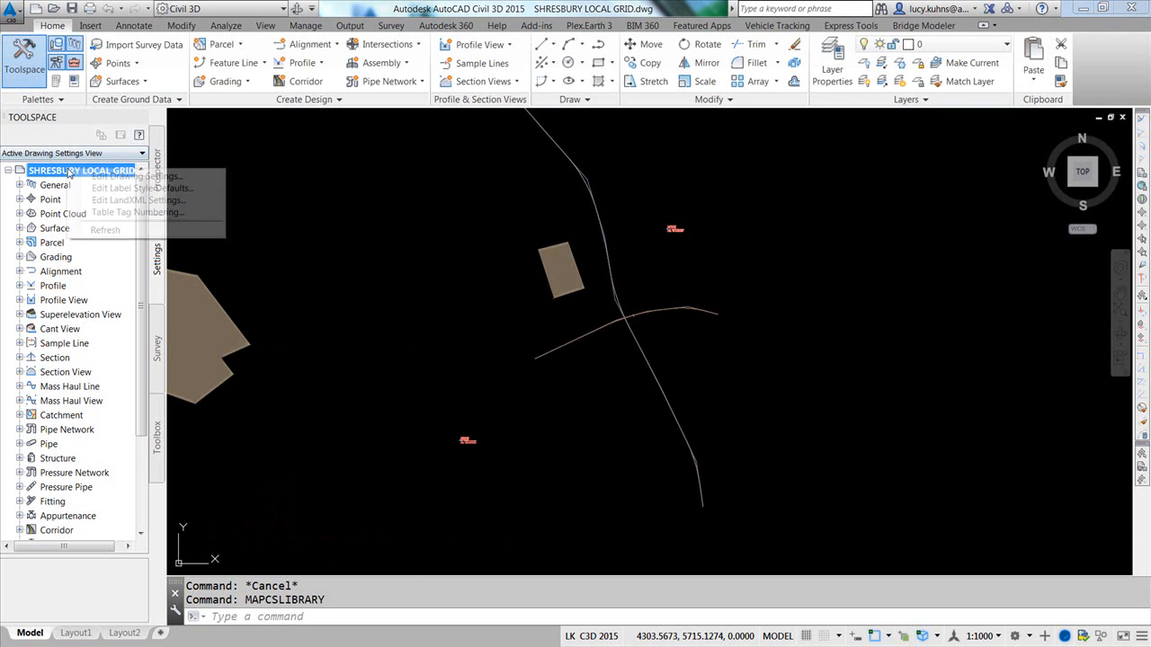
Step: In Drawing Settings, assign LOCAL_SHREW_01 from the Great Britain category as the drawing's coordinate system
click(135, 177)
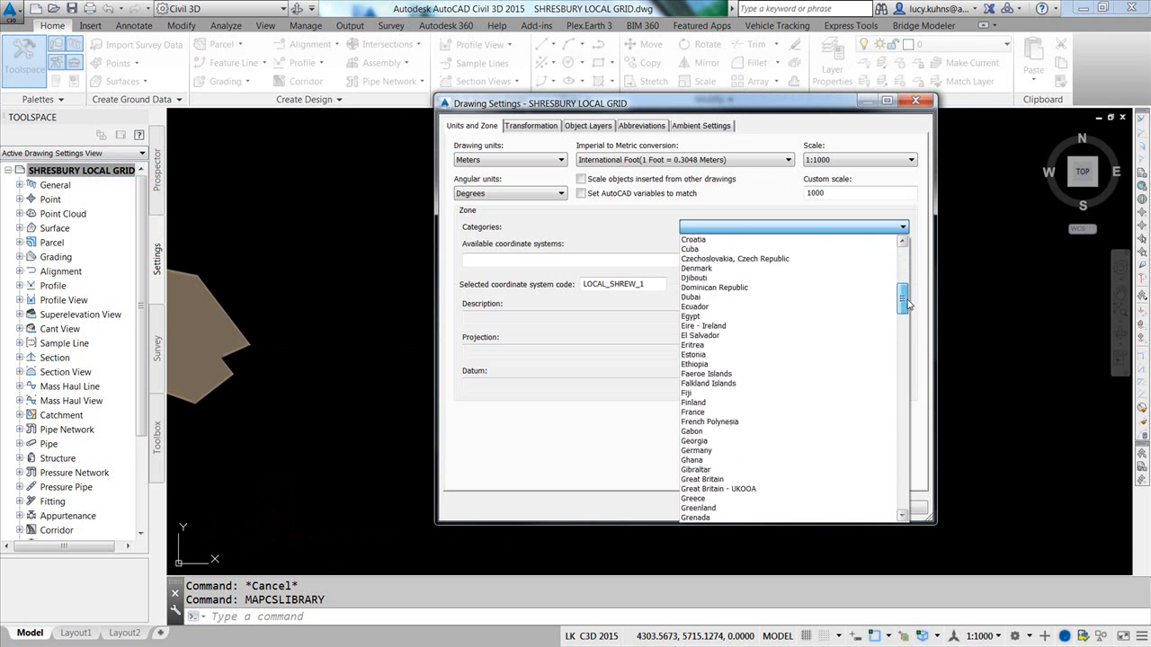
click(693, 478)
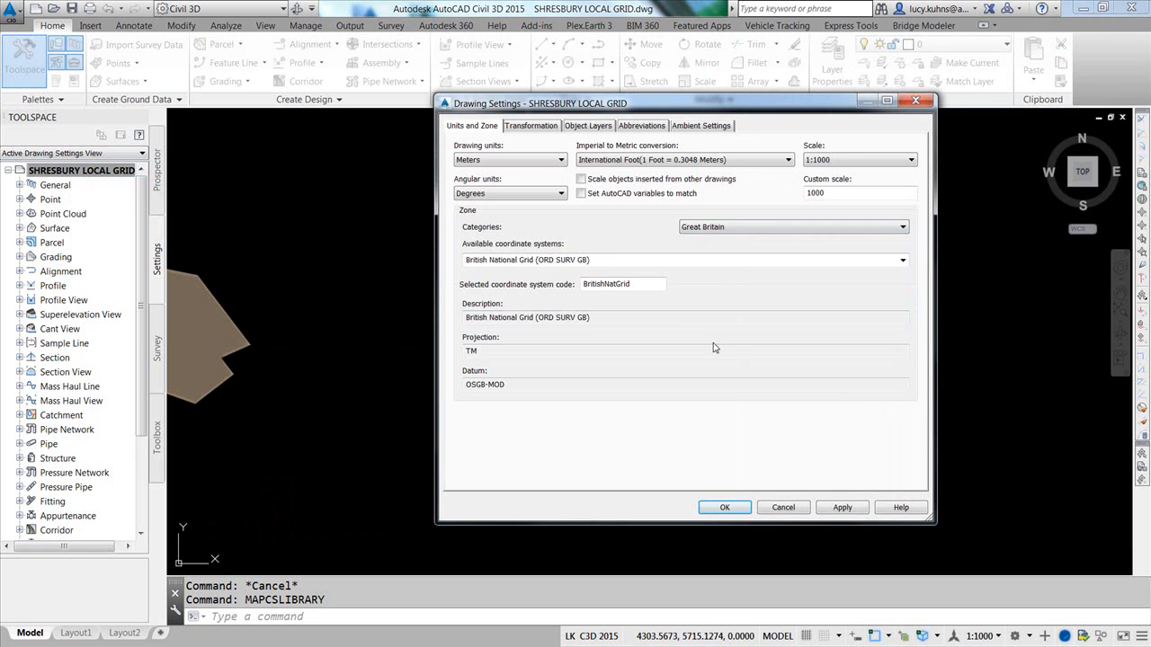
click(902, 259)
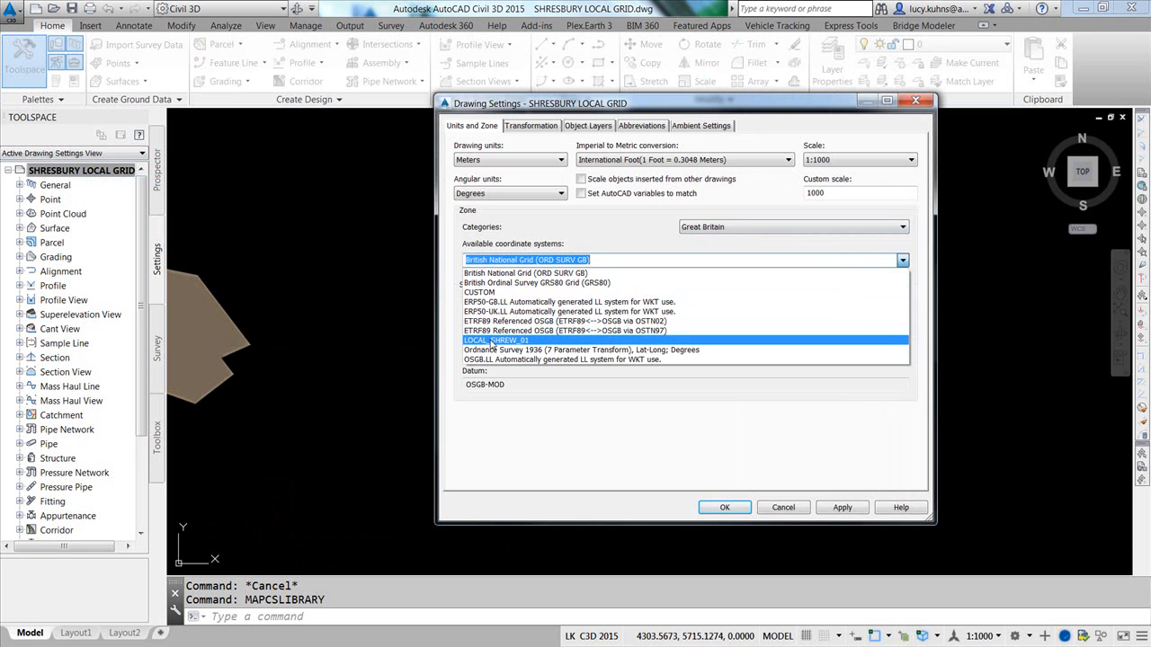
click(494, 340)
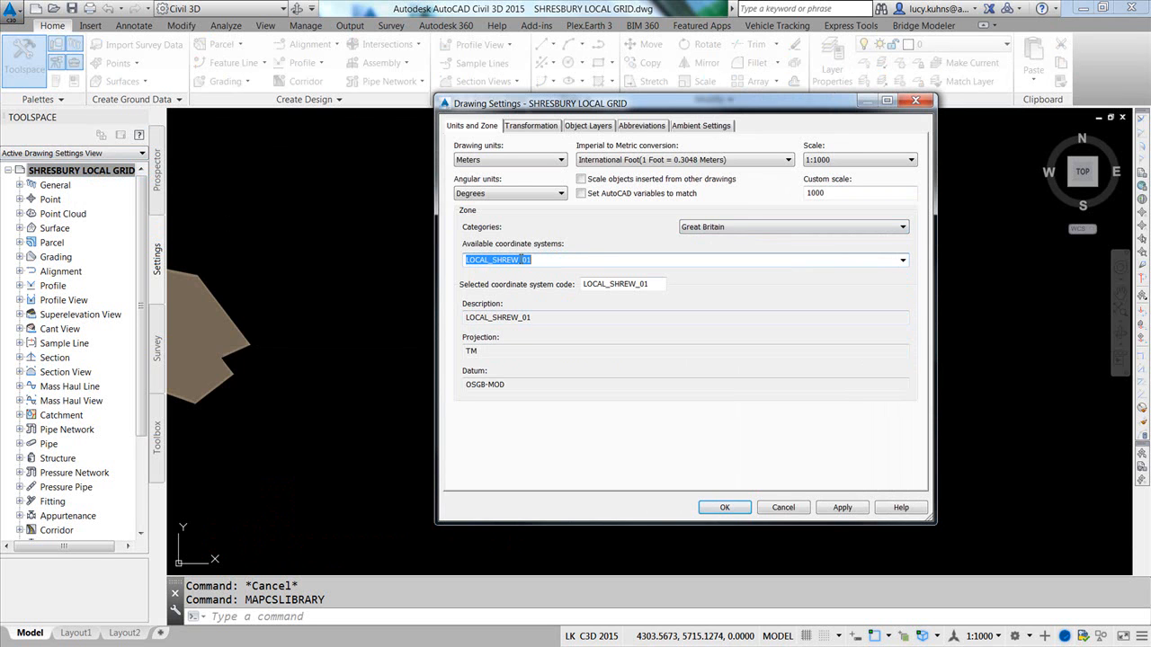
click(841, 507)
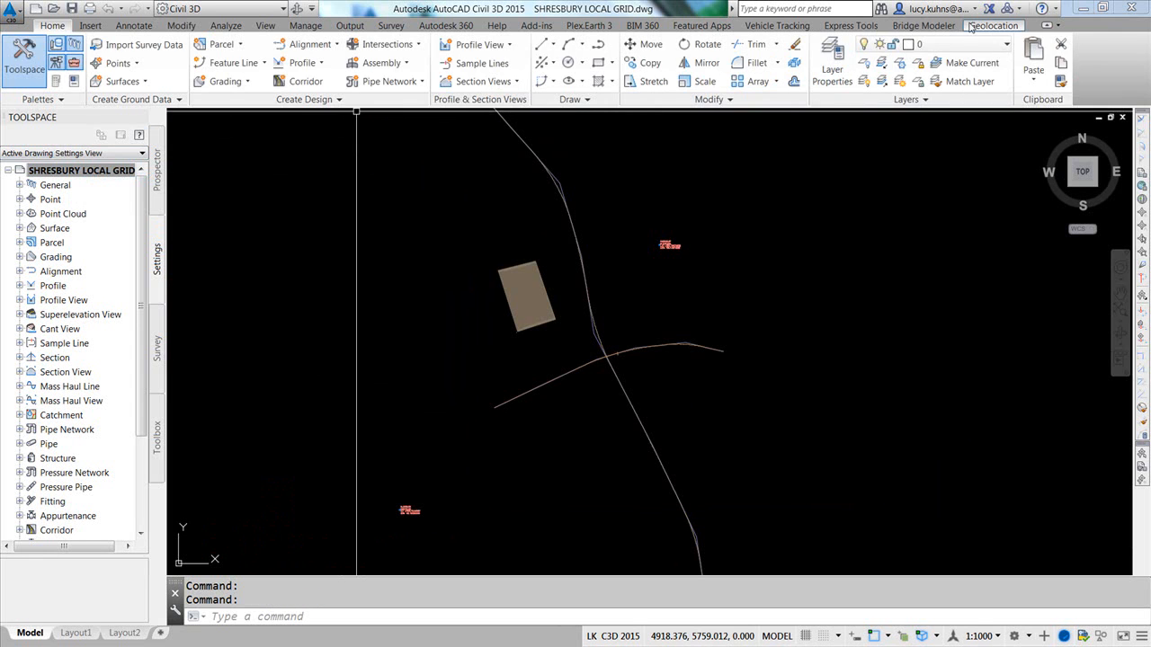
Step: From the Geolocation ribbon, show the Map Aerial online map beneath the drawing
click(993, 25)
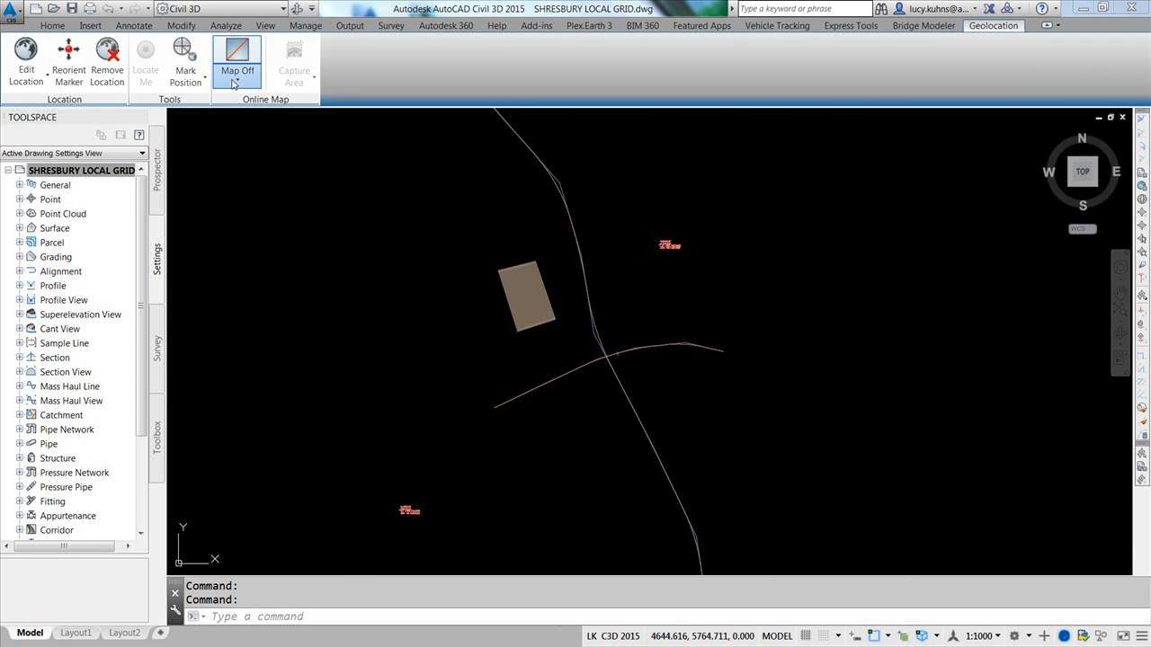
click(237, 58)
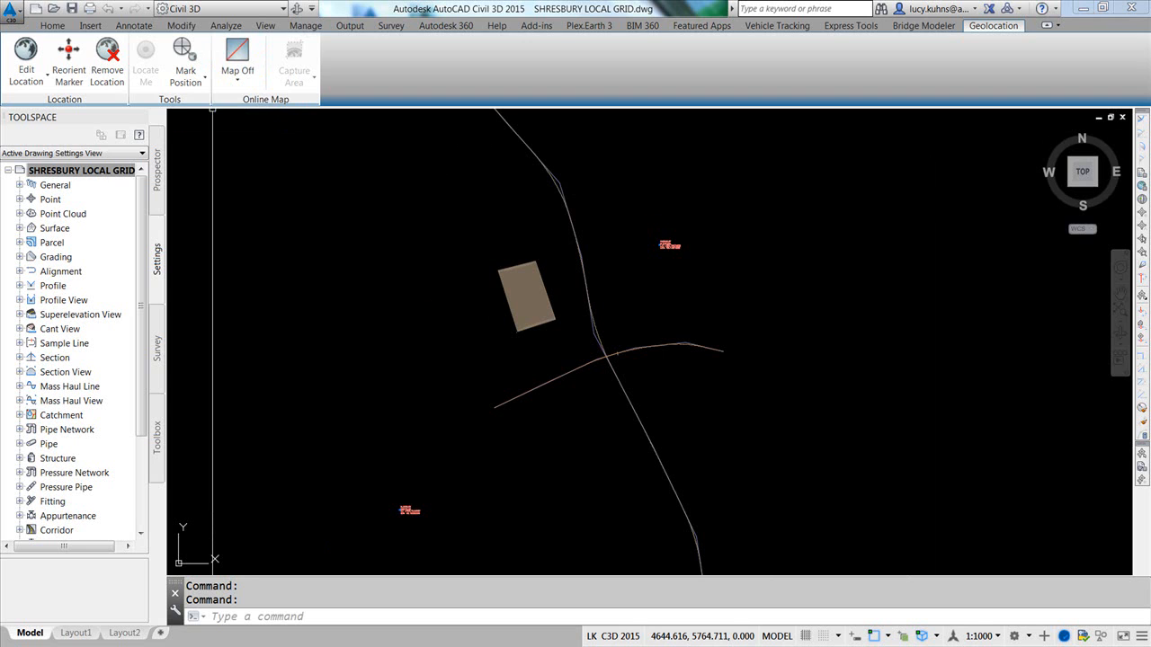
click(237, 70)
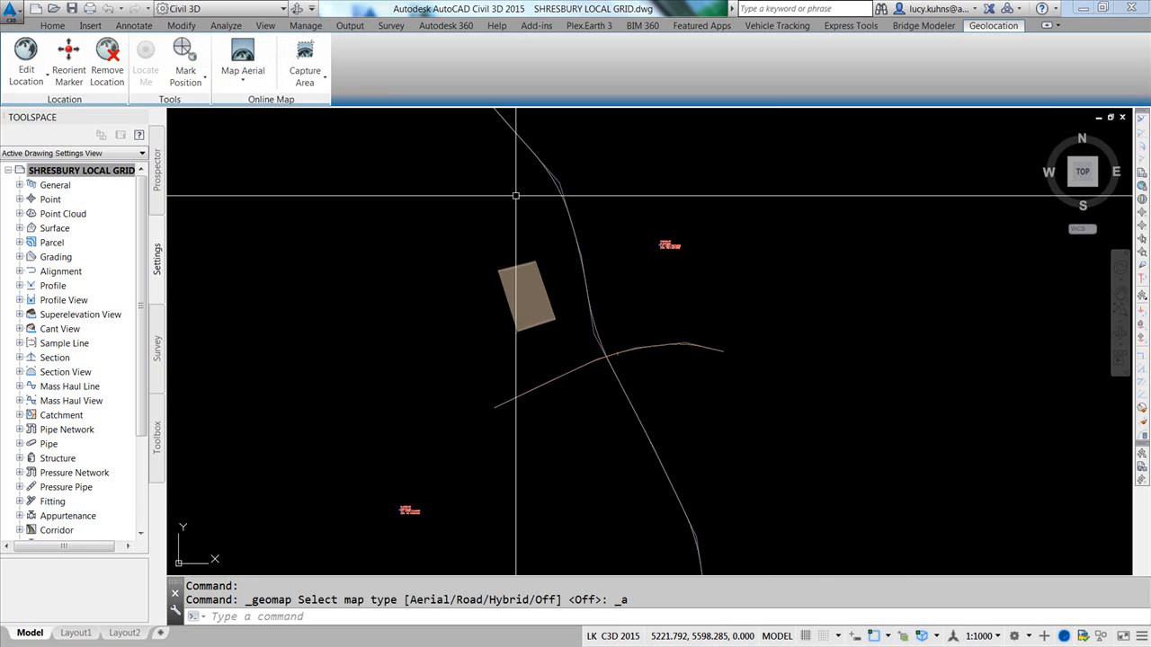
click(243, 70)
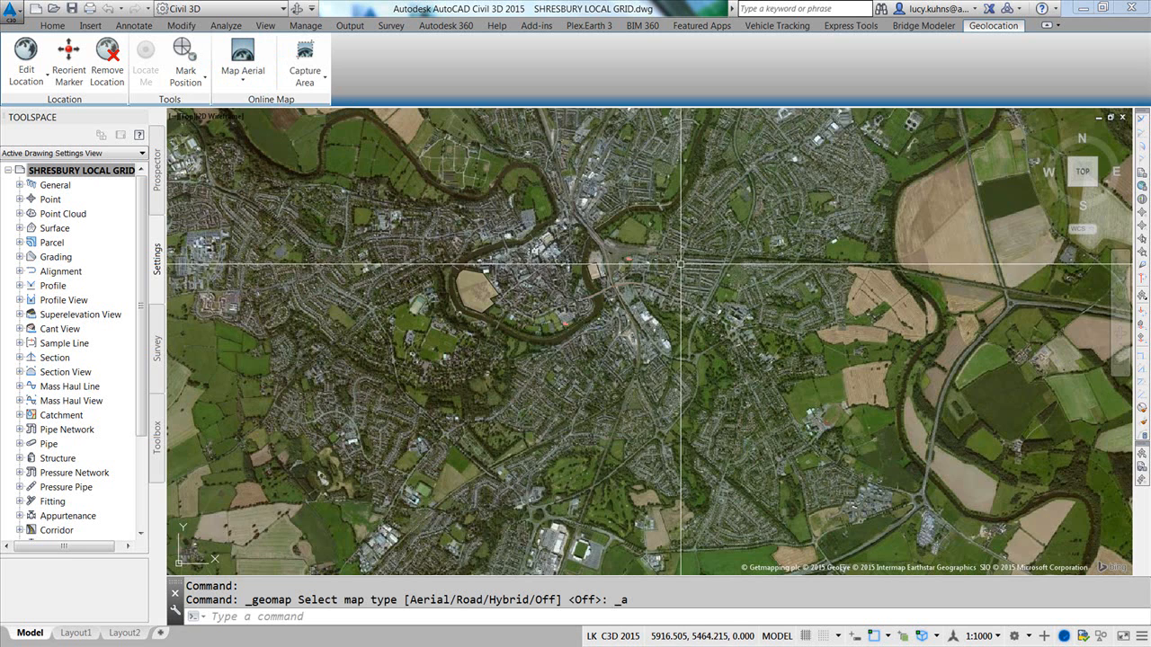